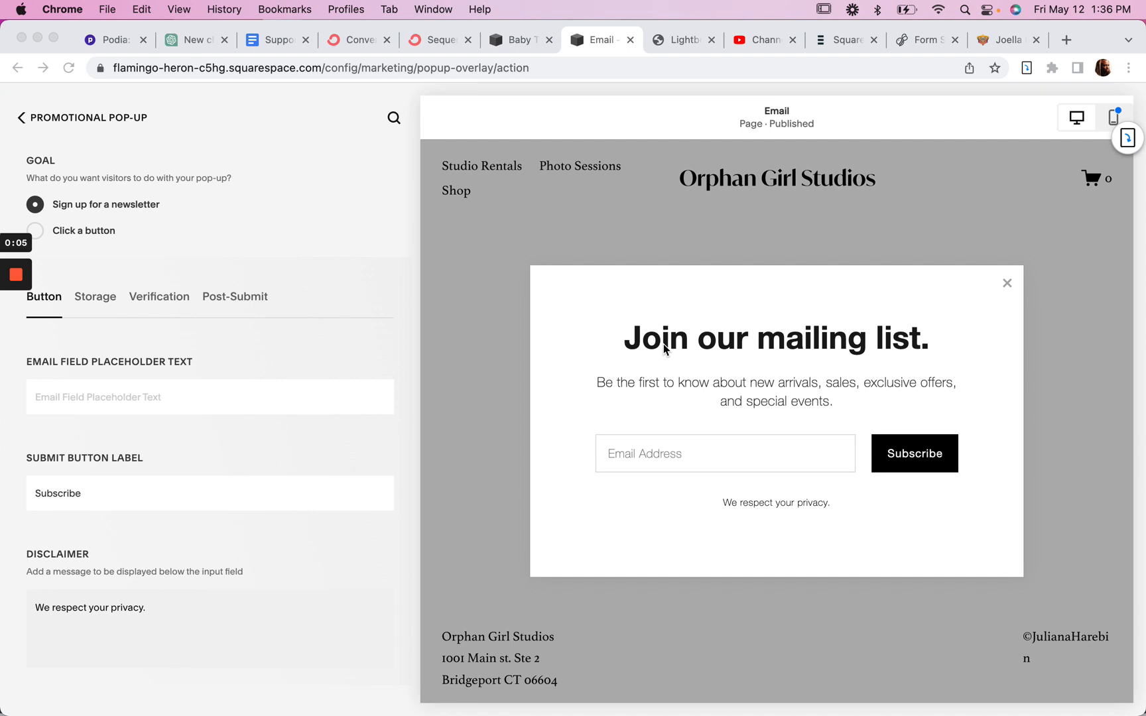
mouse_move(656, 370)
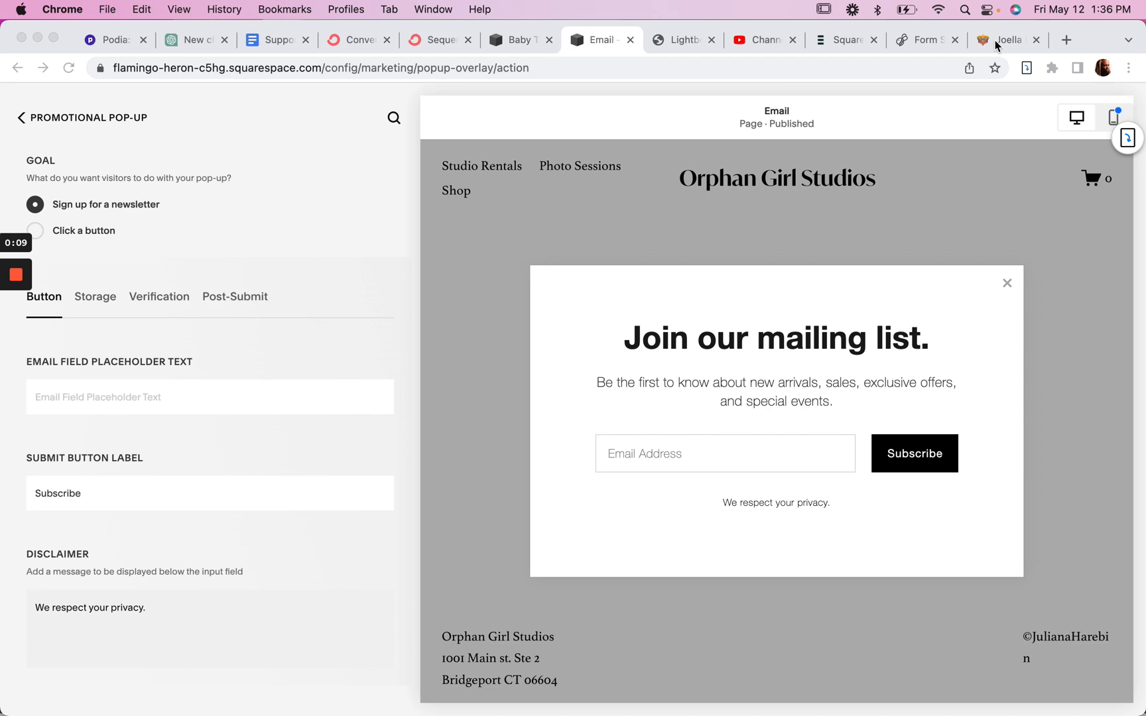
View the joellamay.com Join the Community sign-up form with name and email fields
left_click(1007, 39)
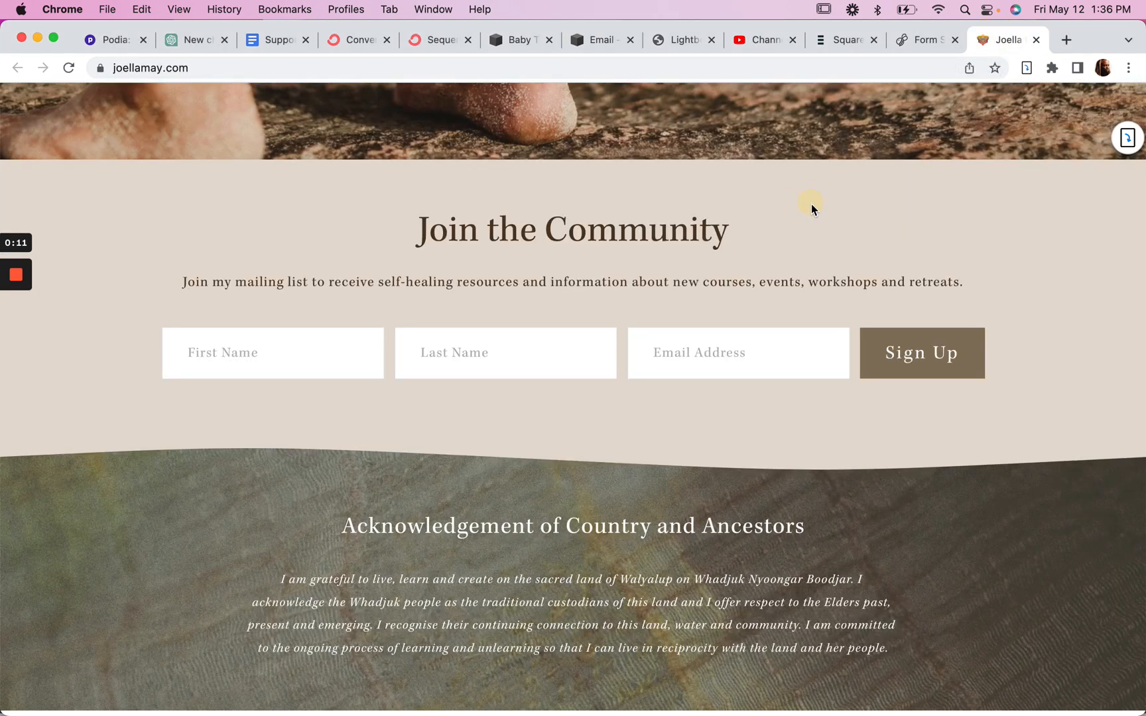
mouse_move(627, 372)
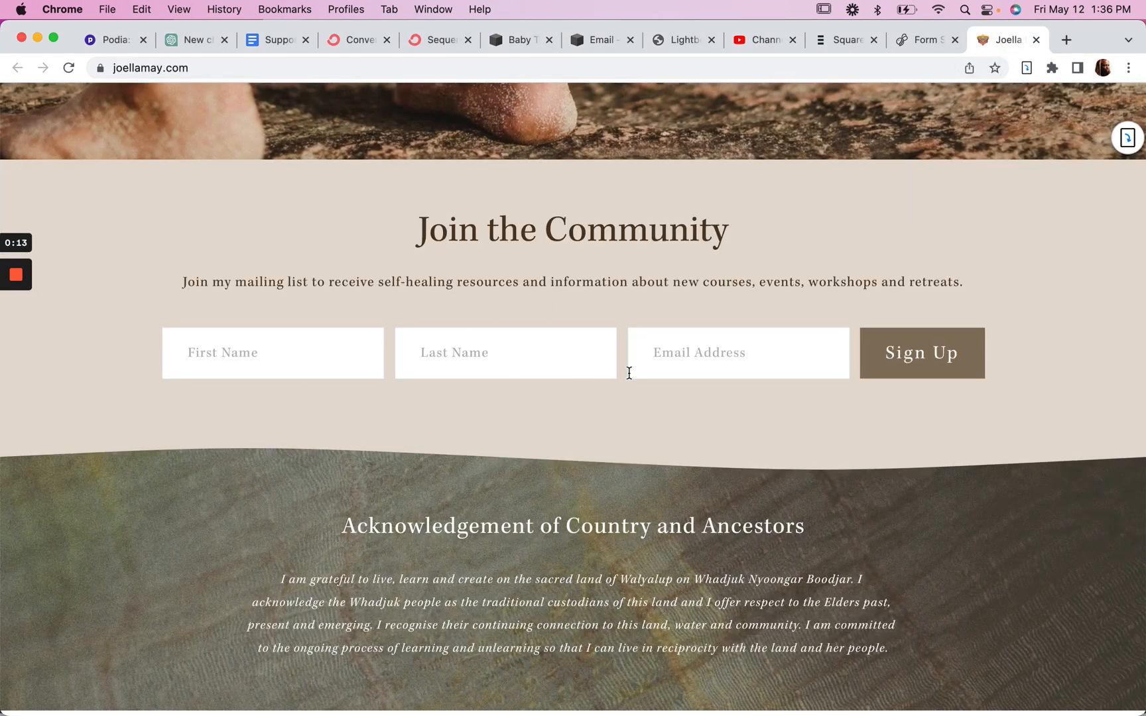
mouse_move(700, 162)
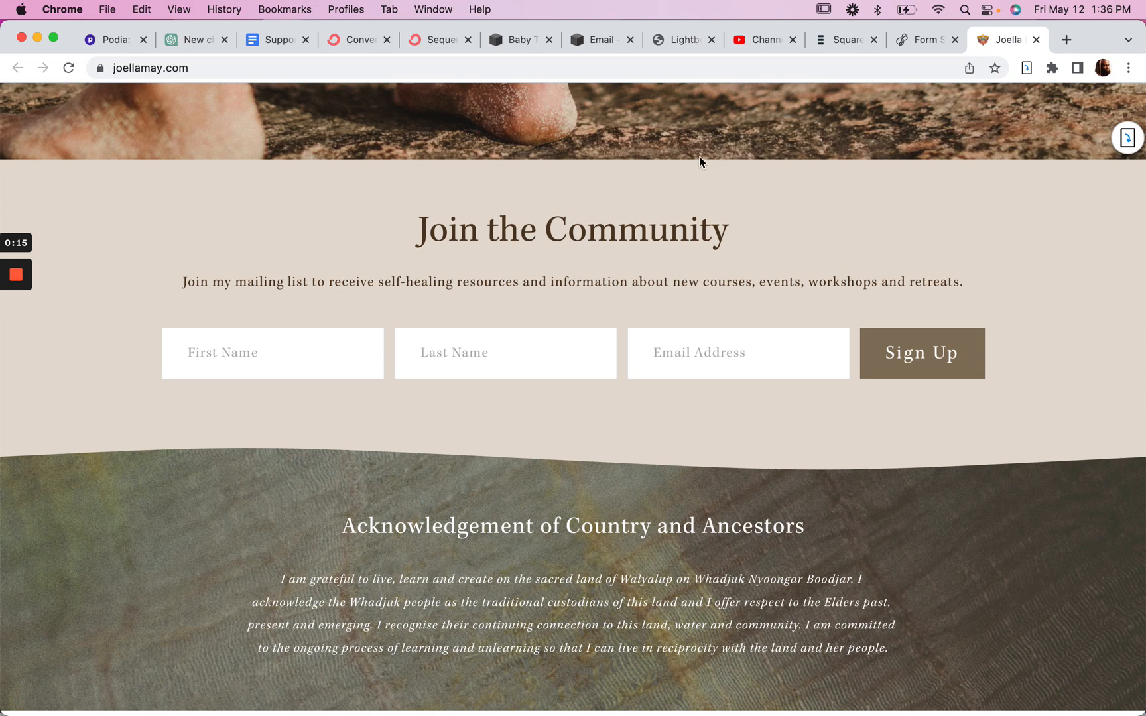
mouse_move(654, 252)
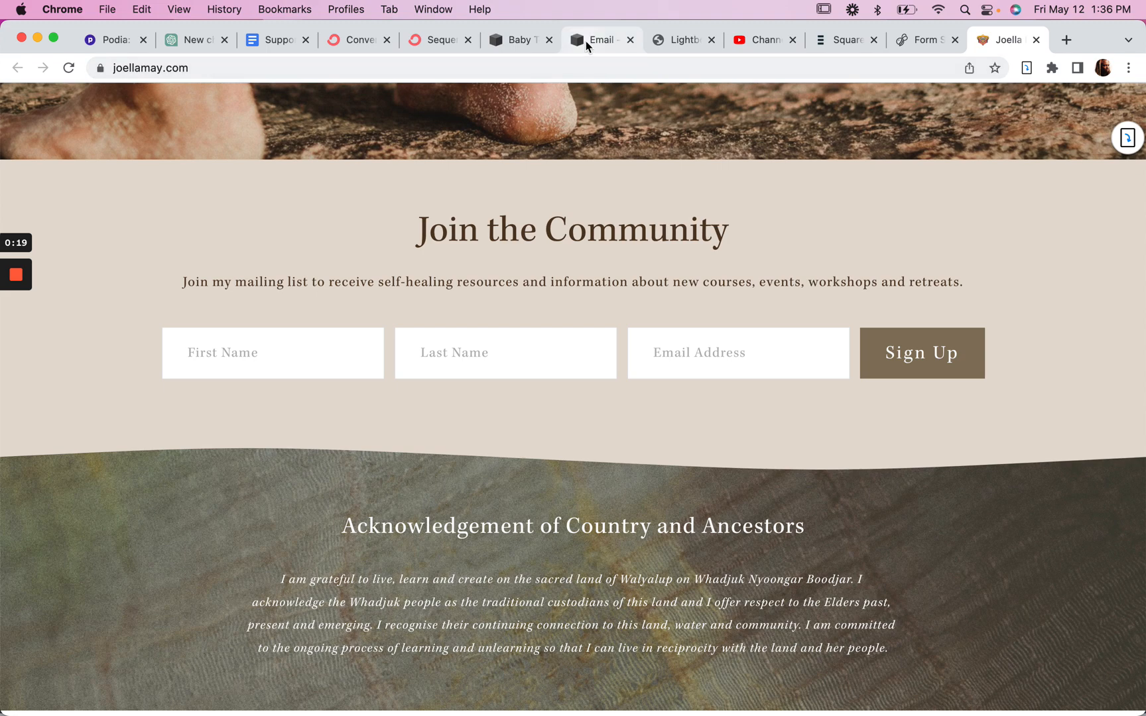
Back out of the promotional pop-up and marketing settings to the site's main menu
left_click(601, 40)
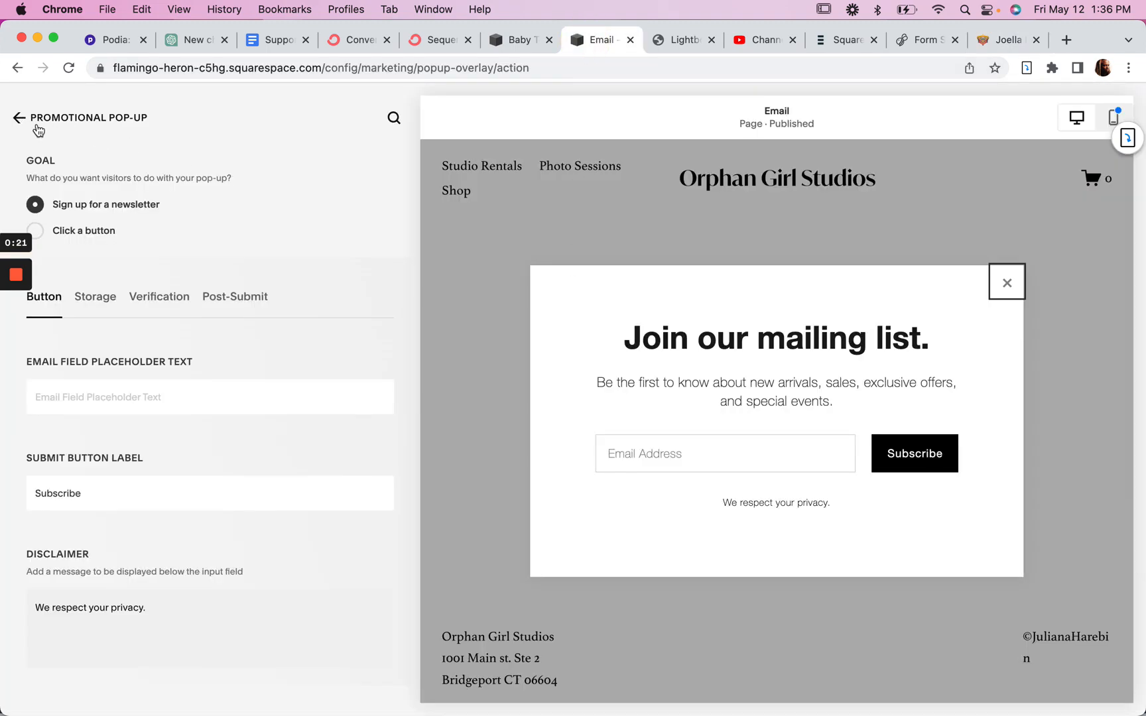
left_click(17, 118)
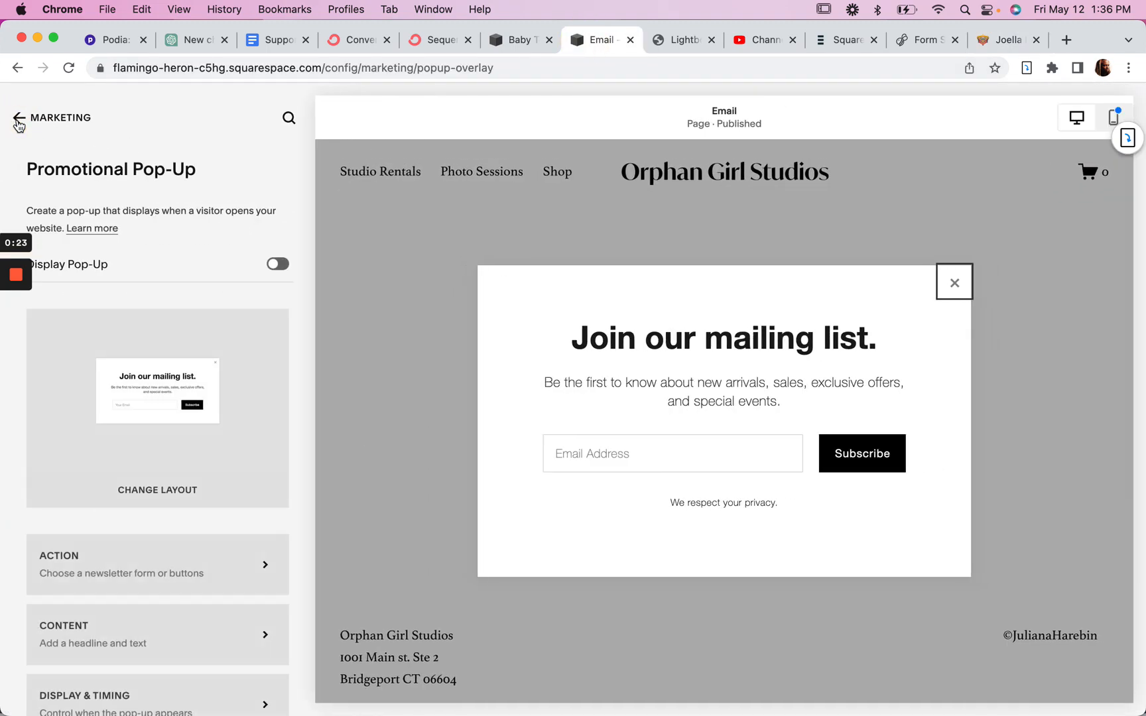
left_click(18, 118)
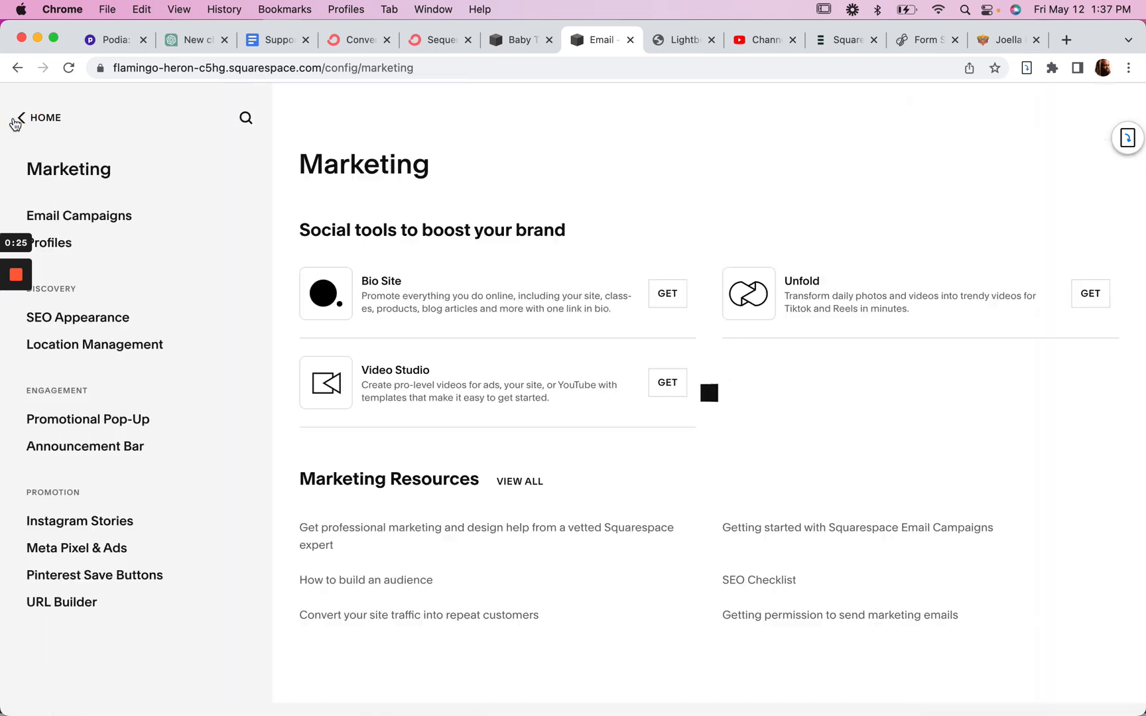
left_click(45, 118)
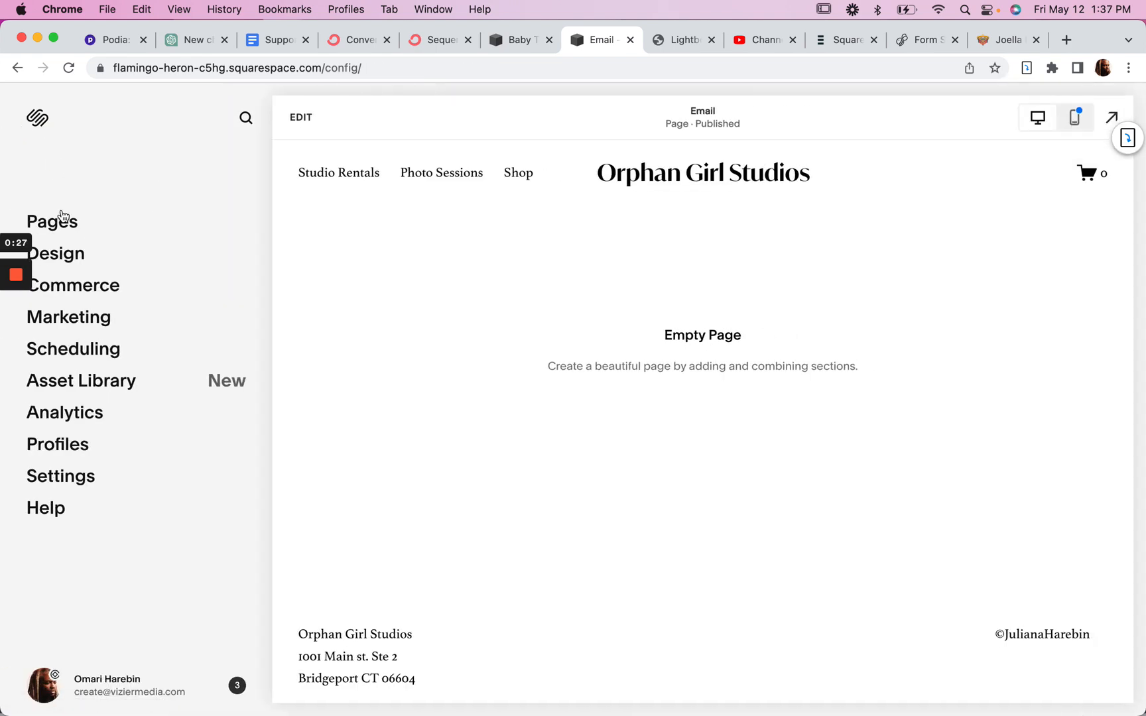
Open the empty Email page under Pop Ups for editing from the Pages list
left_click(51, 220)
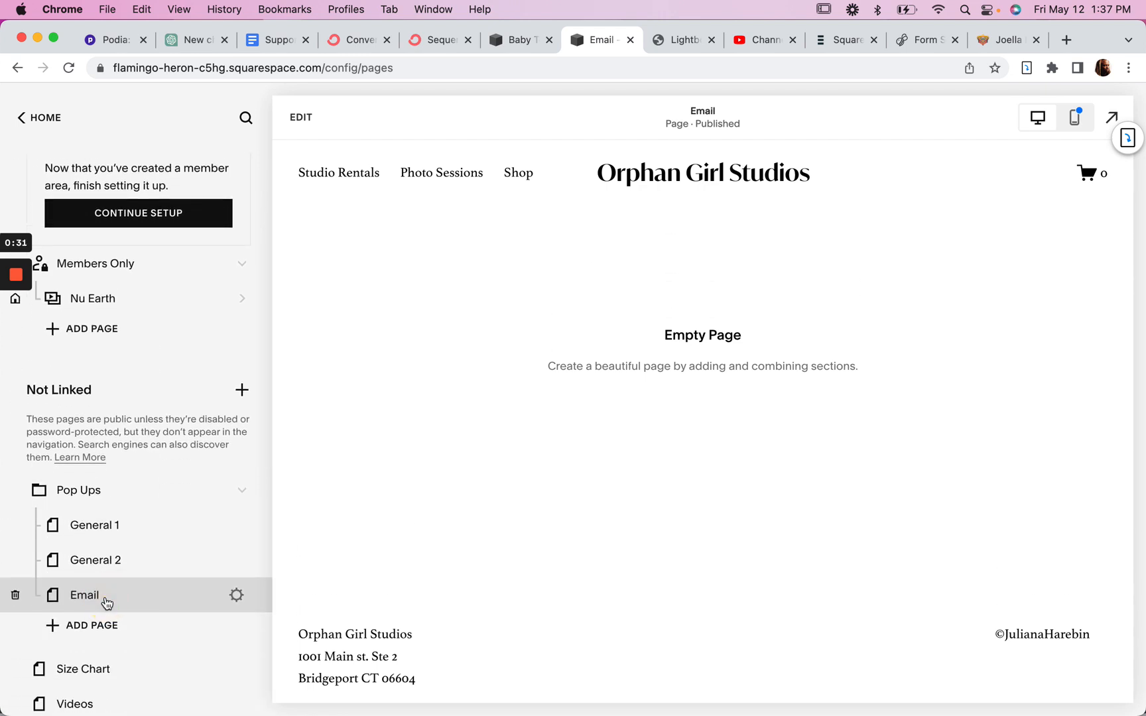
left_click(300, 116)
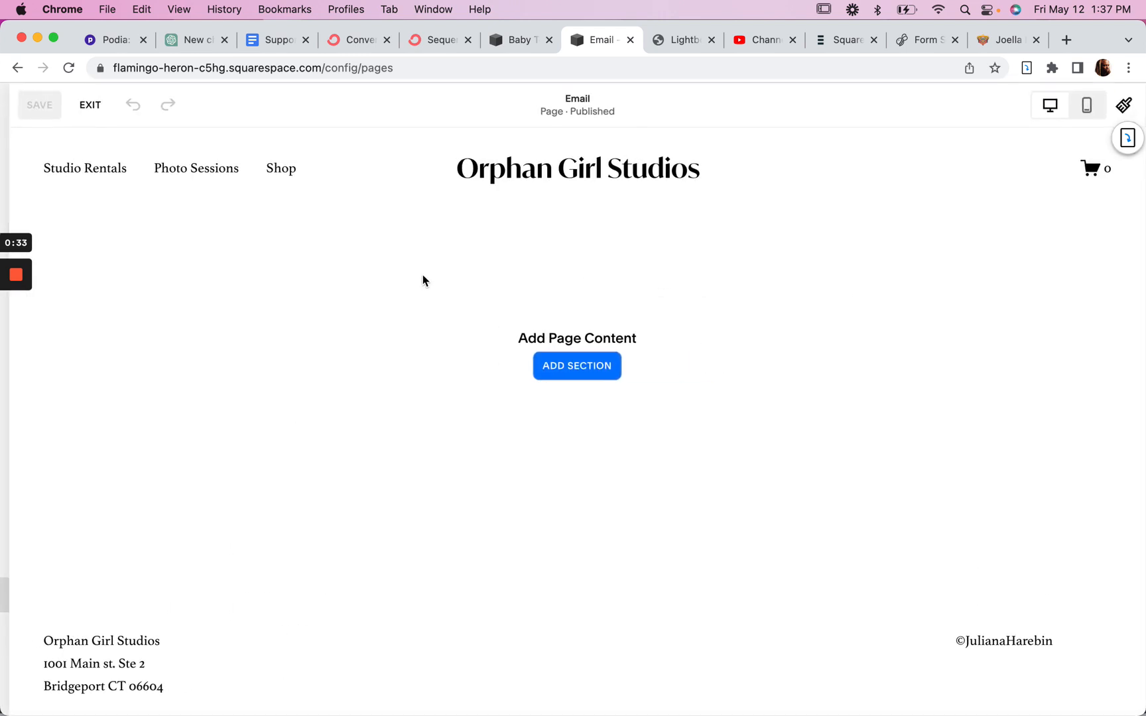
Add a blank section with a newsletter block requiring First and Last Name and a Sign Up button
left_click(576, 366)
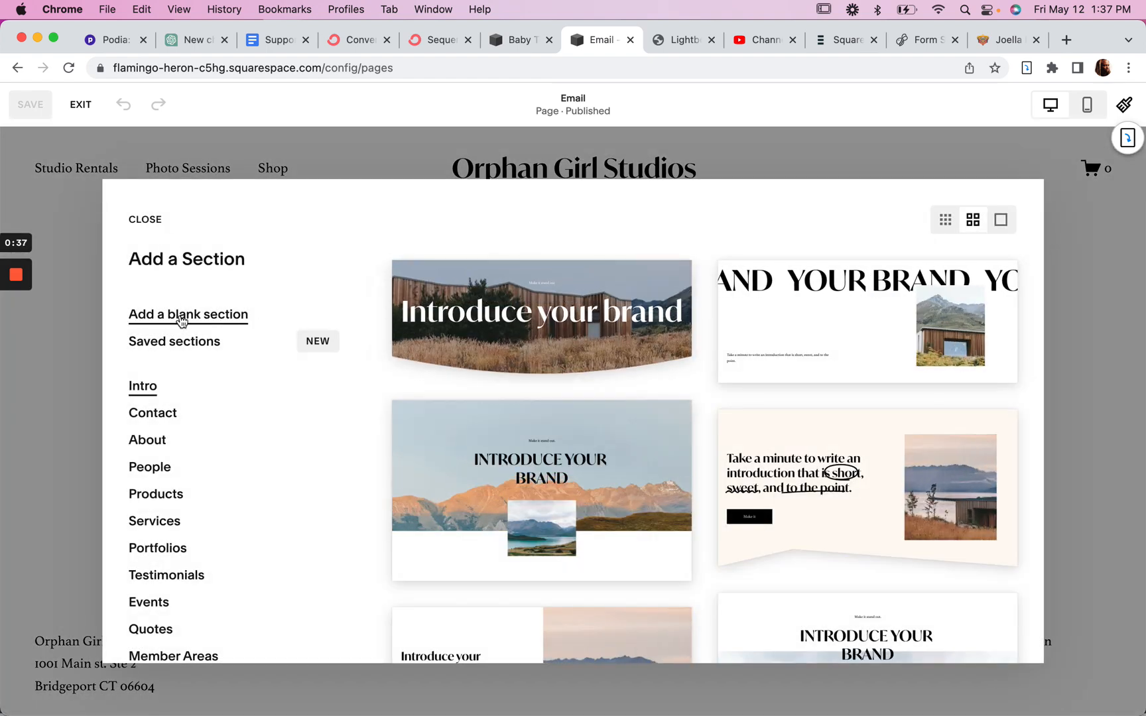
left_click(188, 314)
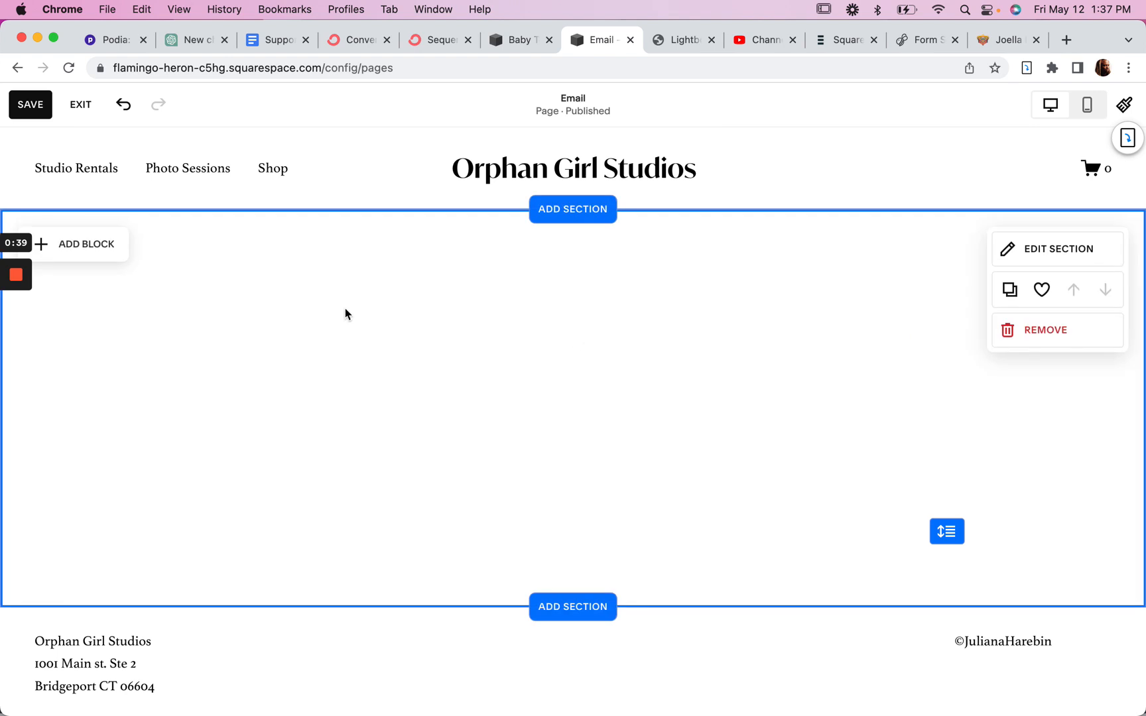
left_click(77, 244)
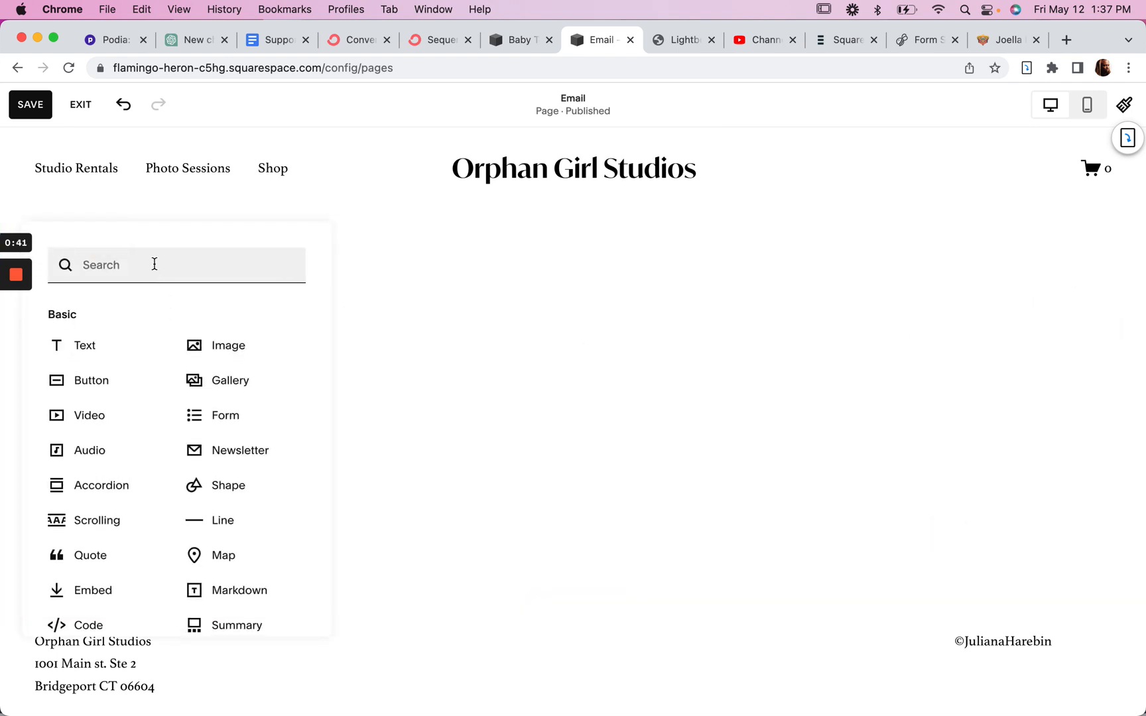
left_click(241, 449)
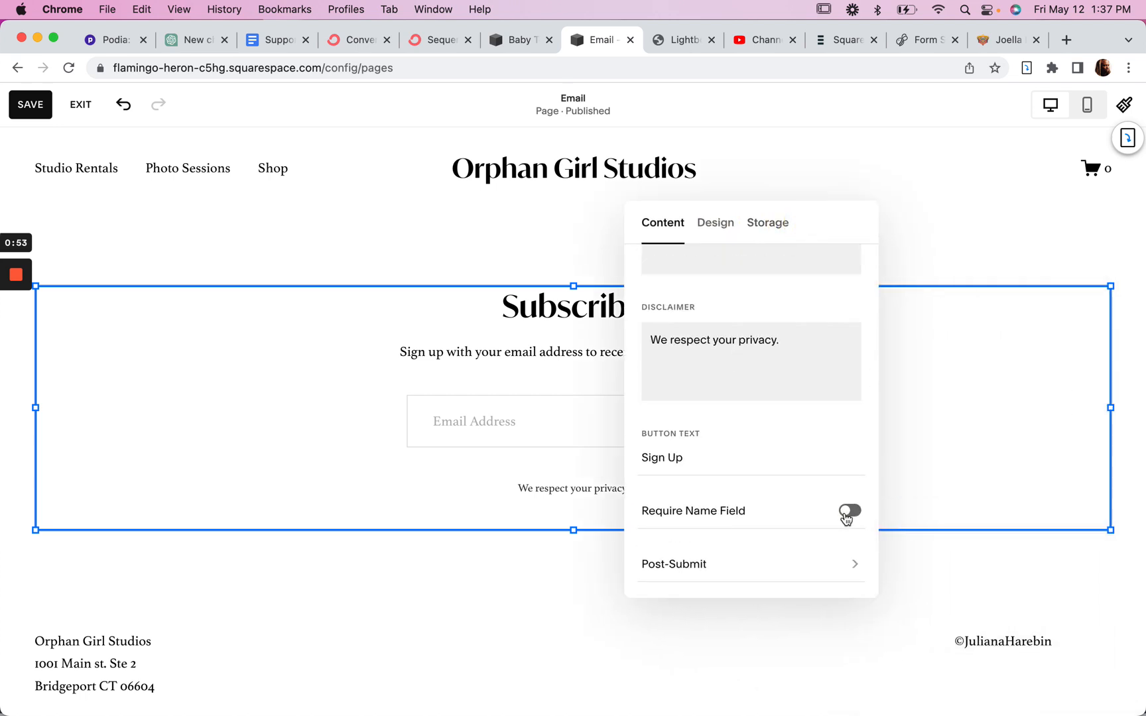
left_click(847, 511)
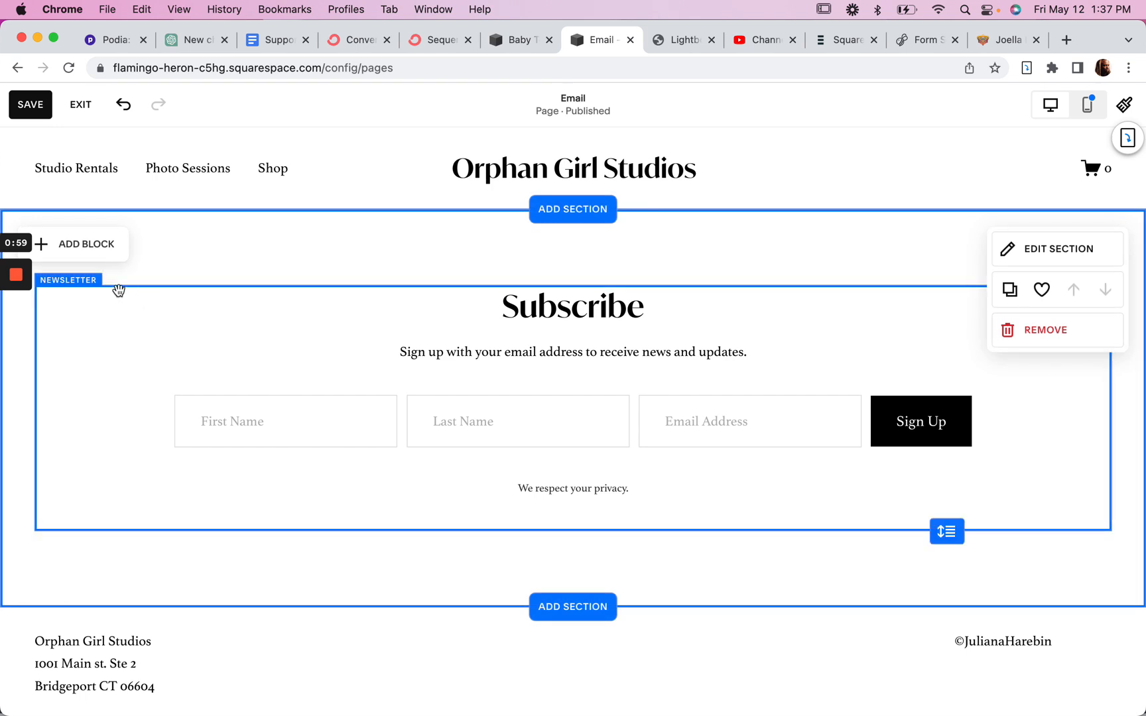
mouse_move(153, 263)
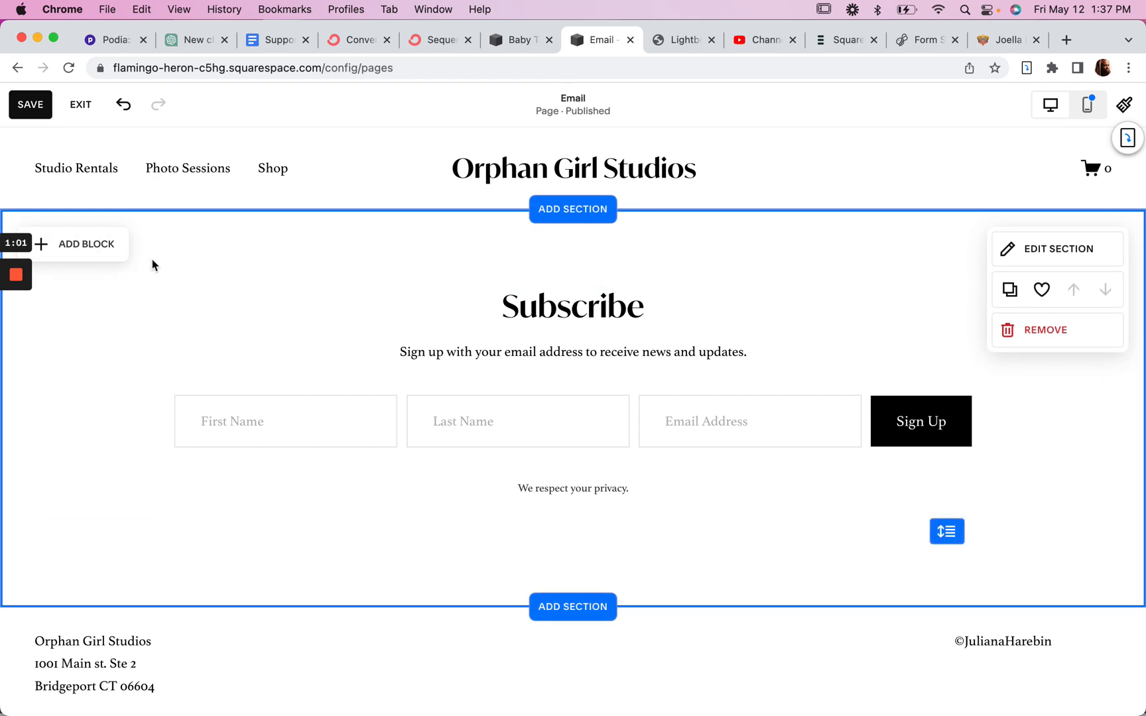
mouse_move(221, 269)
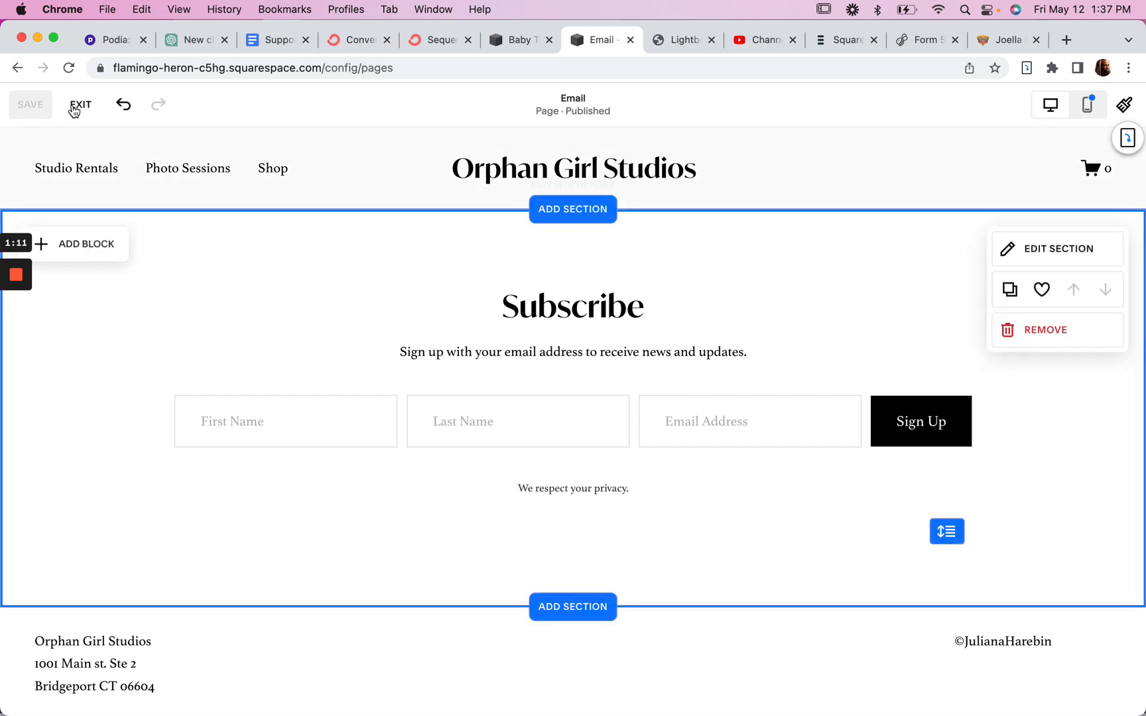
Point the Photo Sessions page's header promo lightbox code at the /email page
left_click(81, 104)
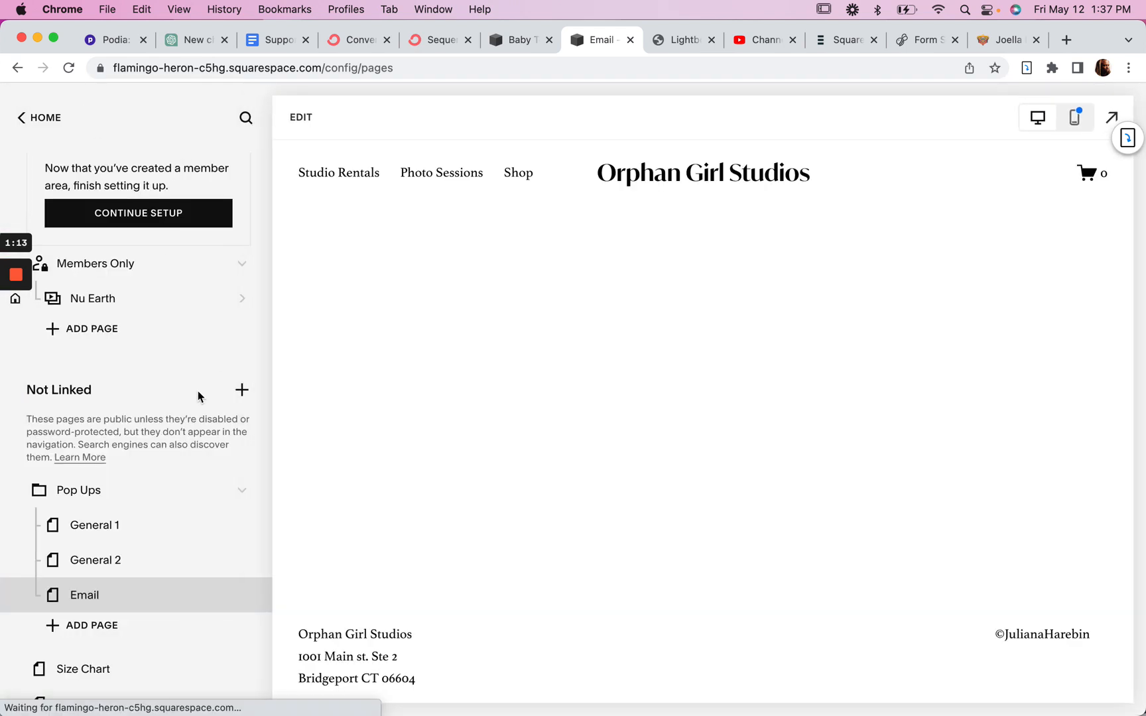
left_click(83, 596)
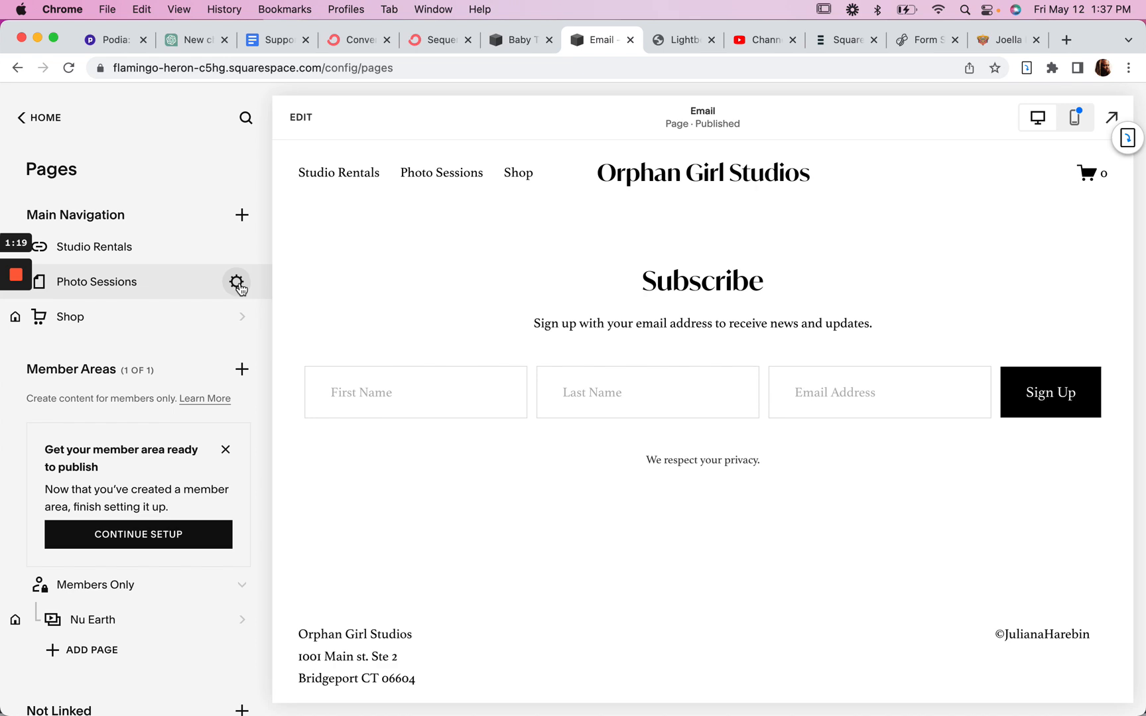
left_click(236, 281)
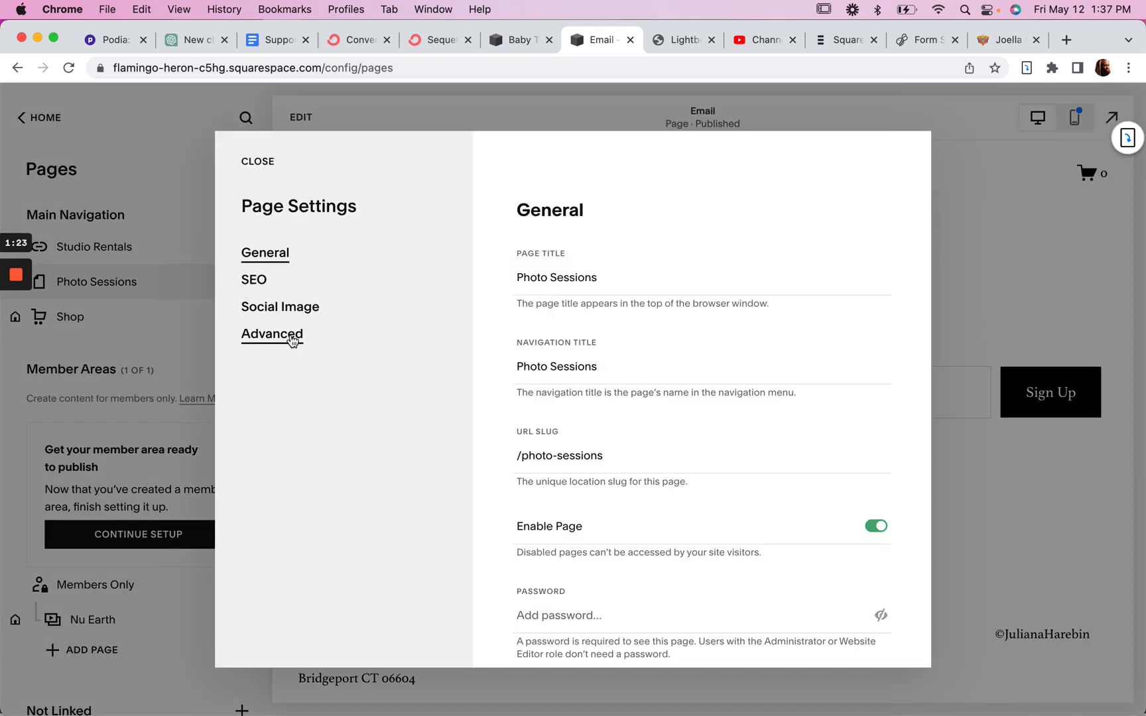
left_click(271, 334)
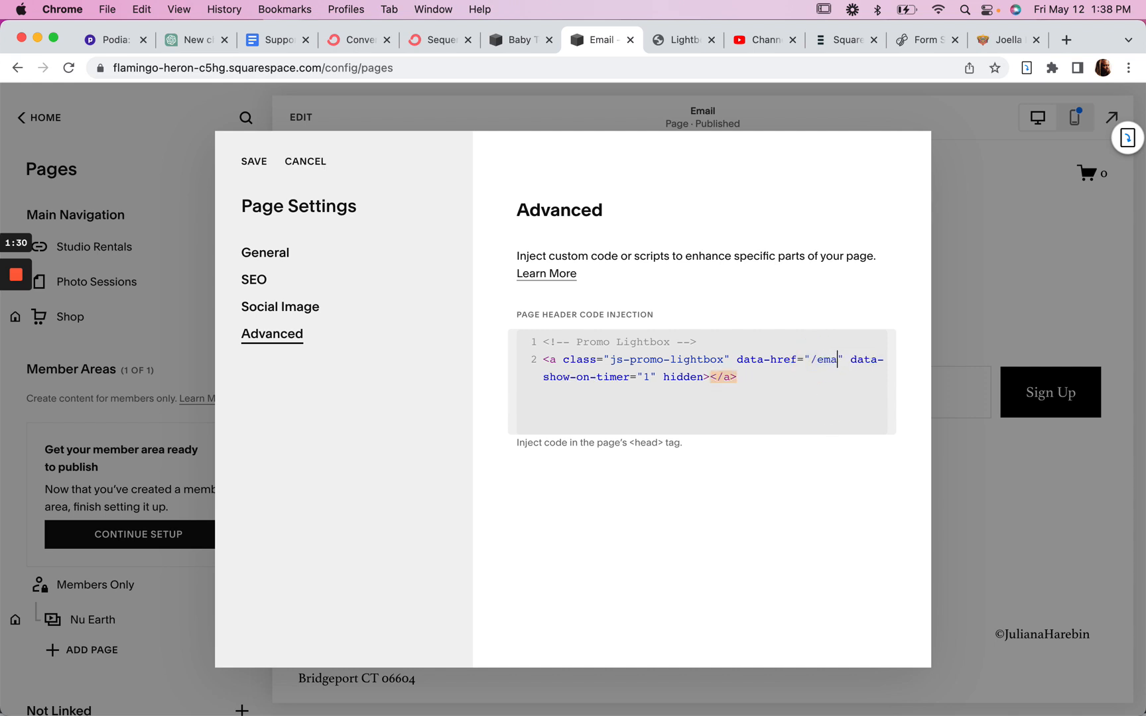
type("l")
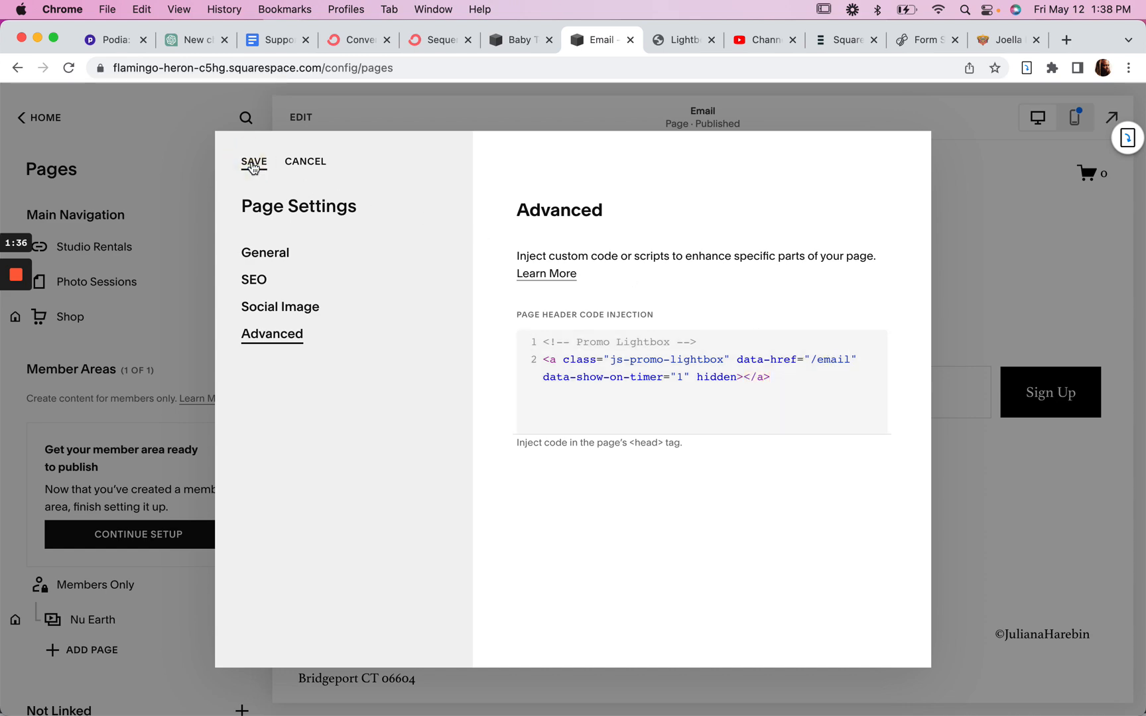
Save the header code, try the Subscribe lightbox on Photo Sessions, then close it
left_click(254, 162)
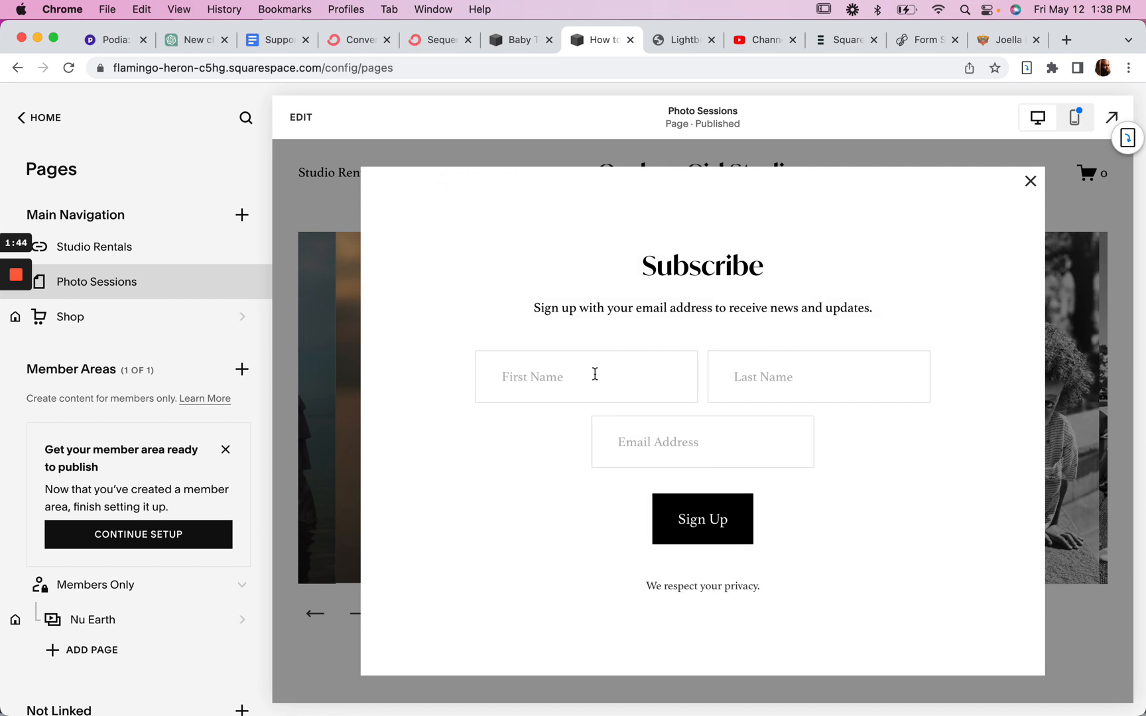
left_click(585, 376)
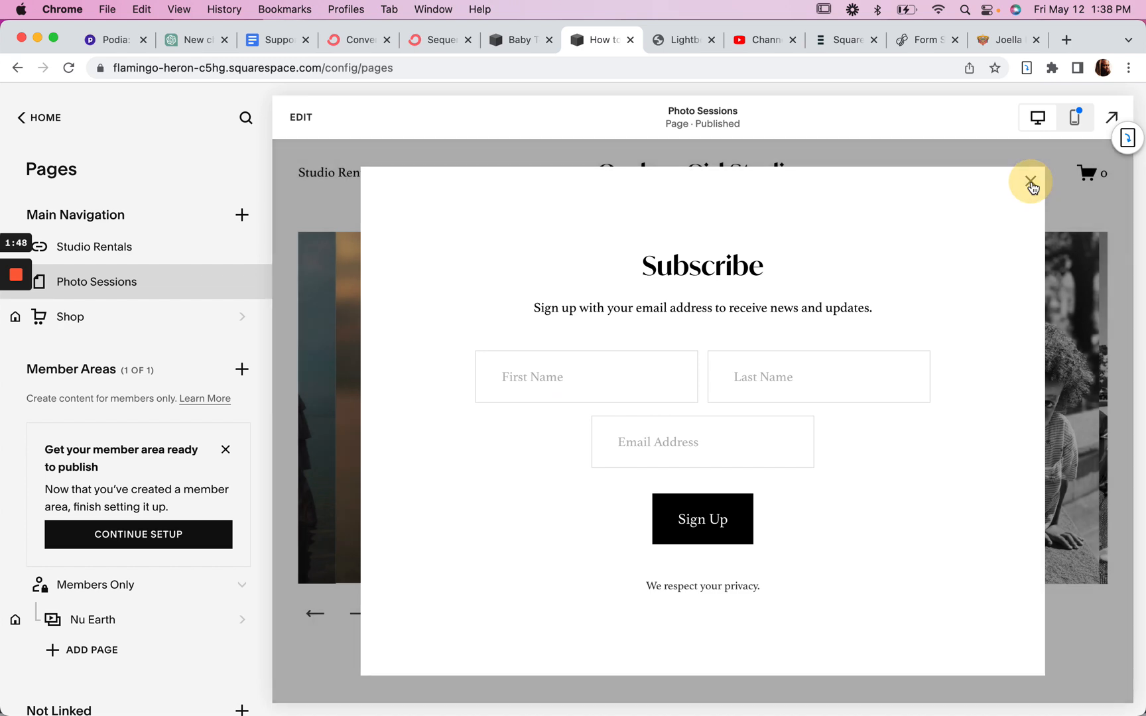
left_click(1029, 181)
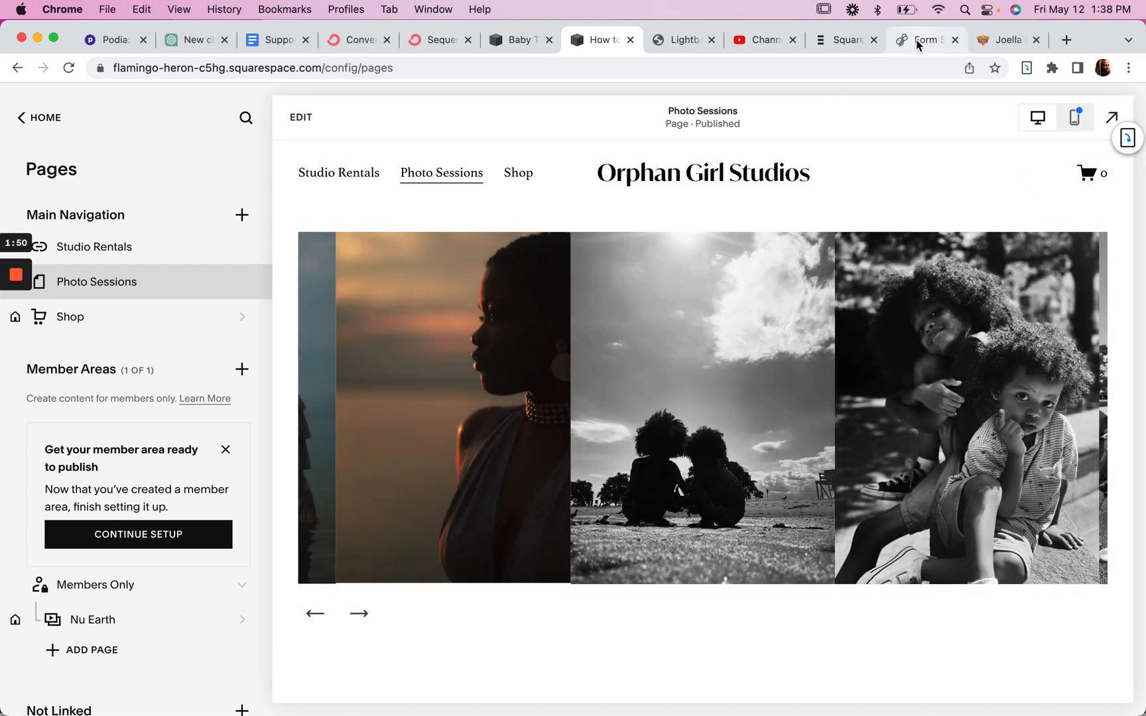
Copy the plugin's post-submit close-lightbox snippet and return to the Squarespace editor
left_click(682, 40)
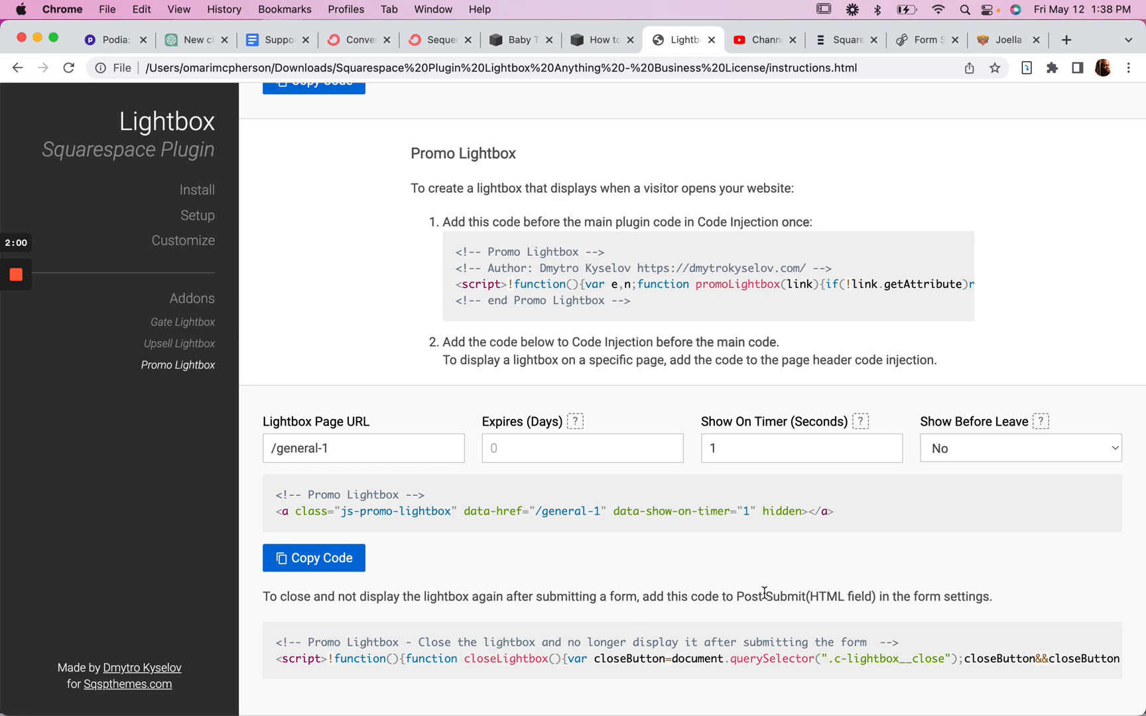
mouse_move(419, 638)
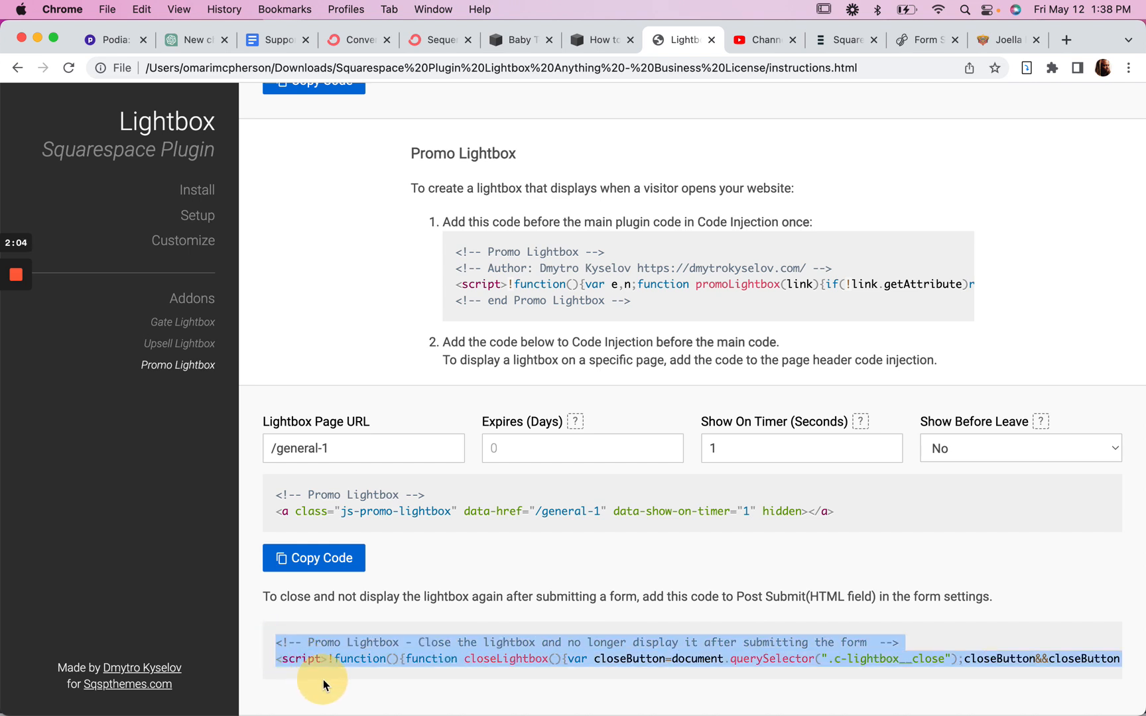
mouse_move(390, 220)
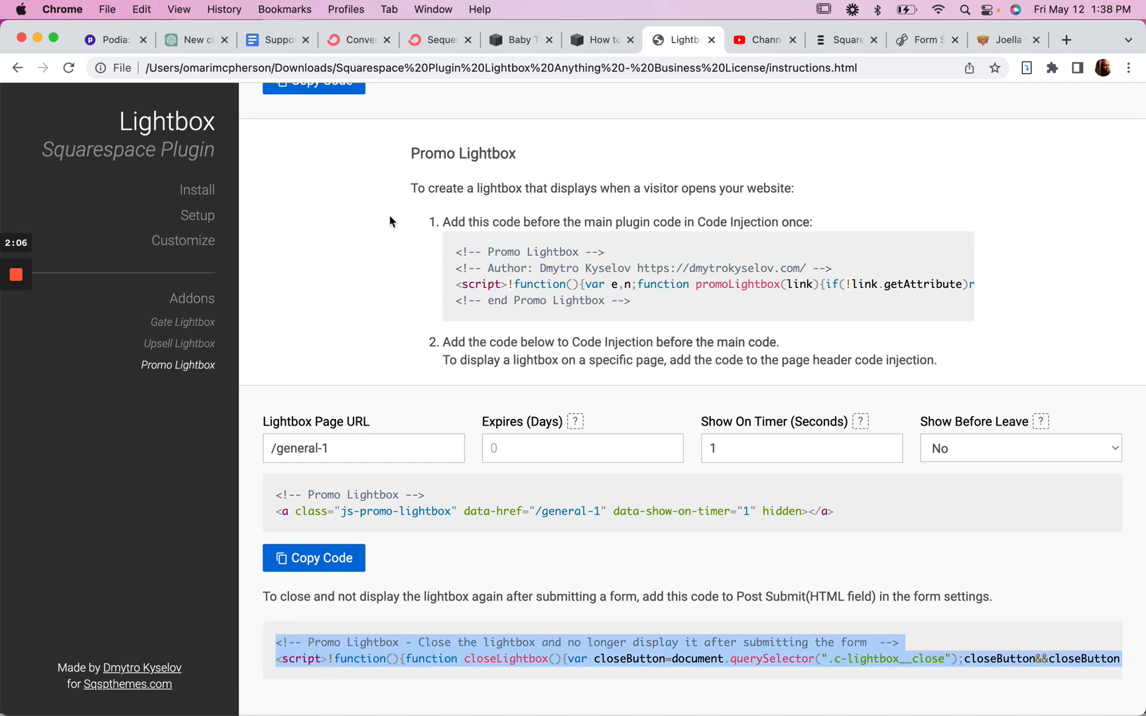
left_click(591, 39)
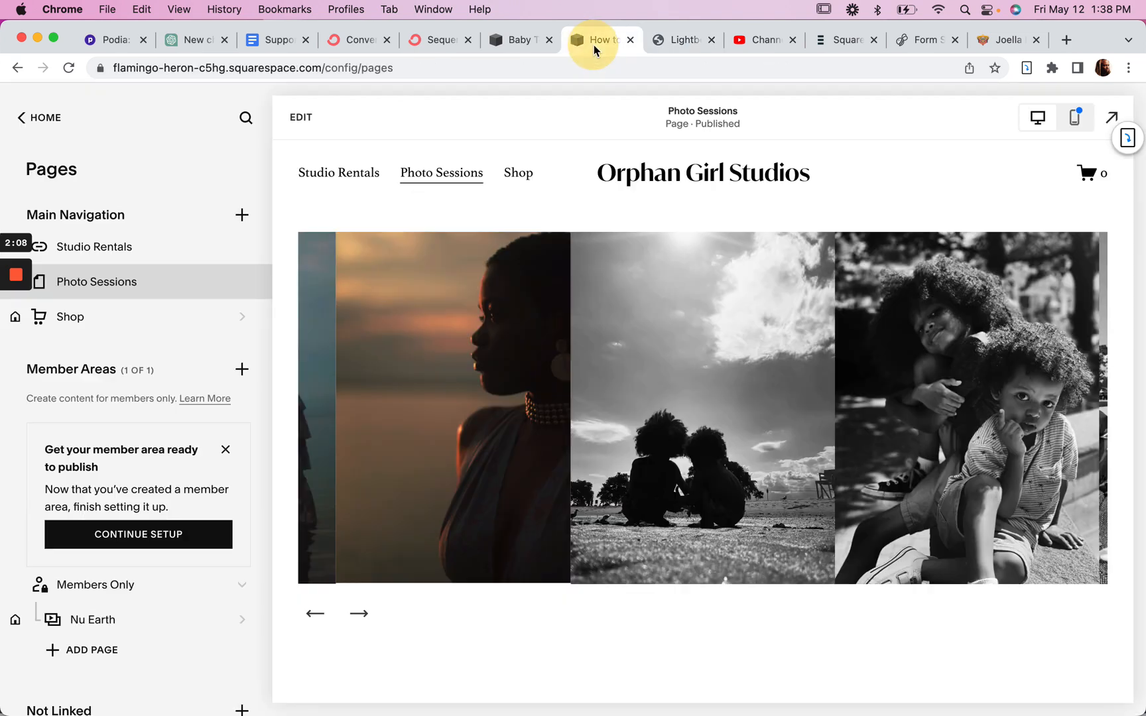
Open the Email page's newsletter block and review its storage service options
scroll("down", 3)
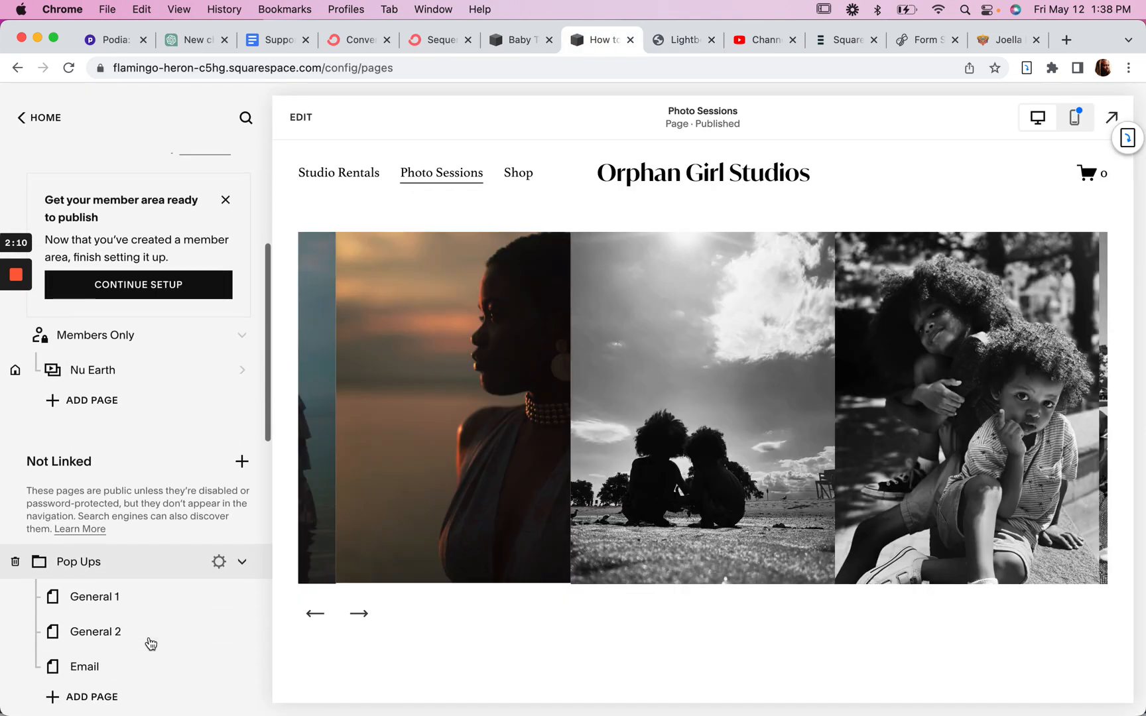
left_click(82, 660)
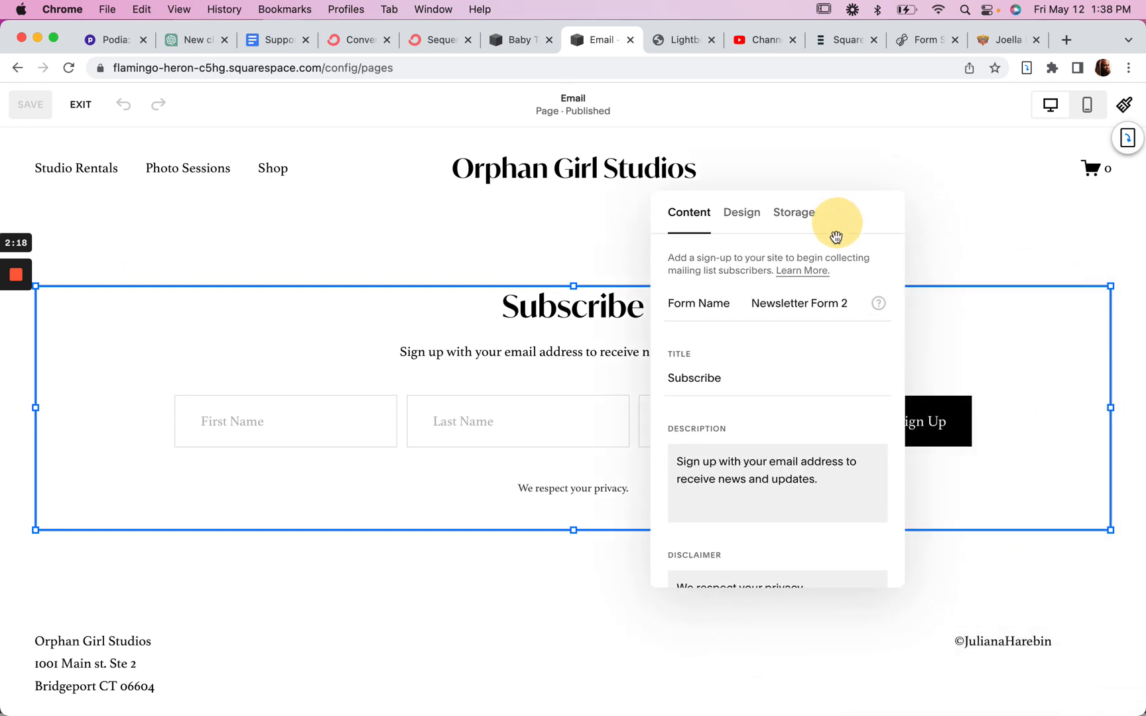
left_click(793, 212)
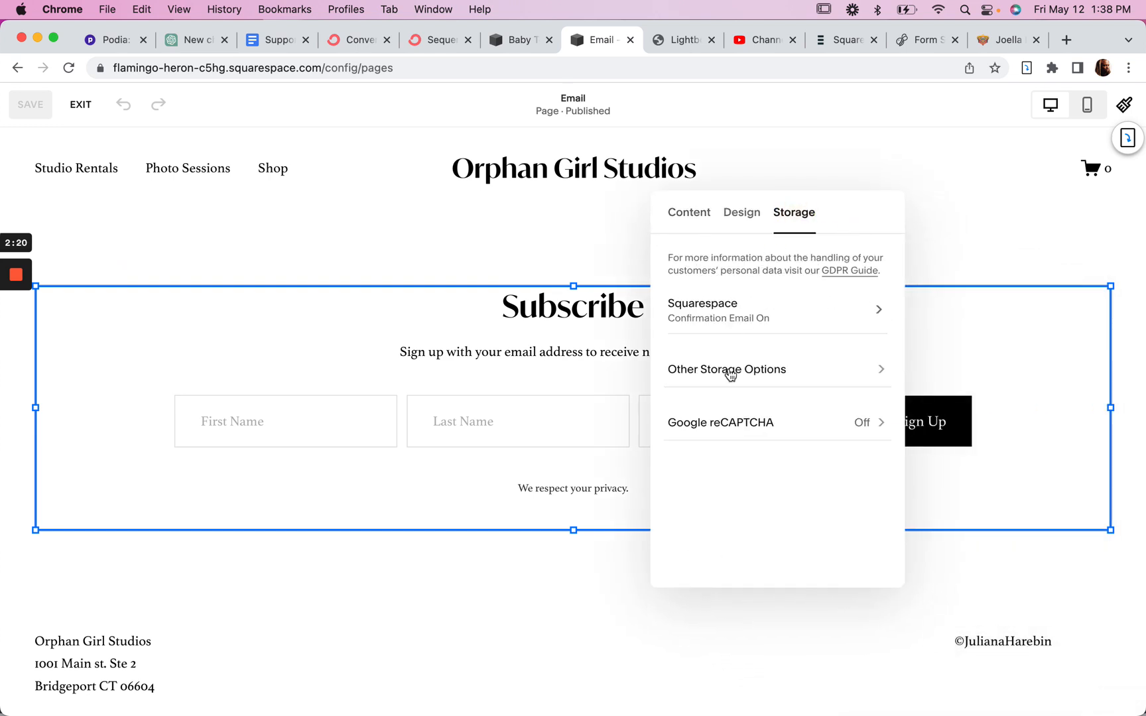
left_click(727, 368)
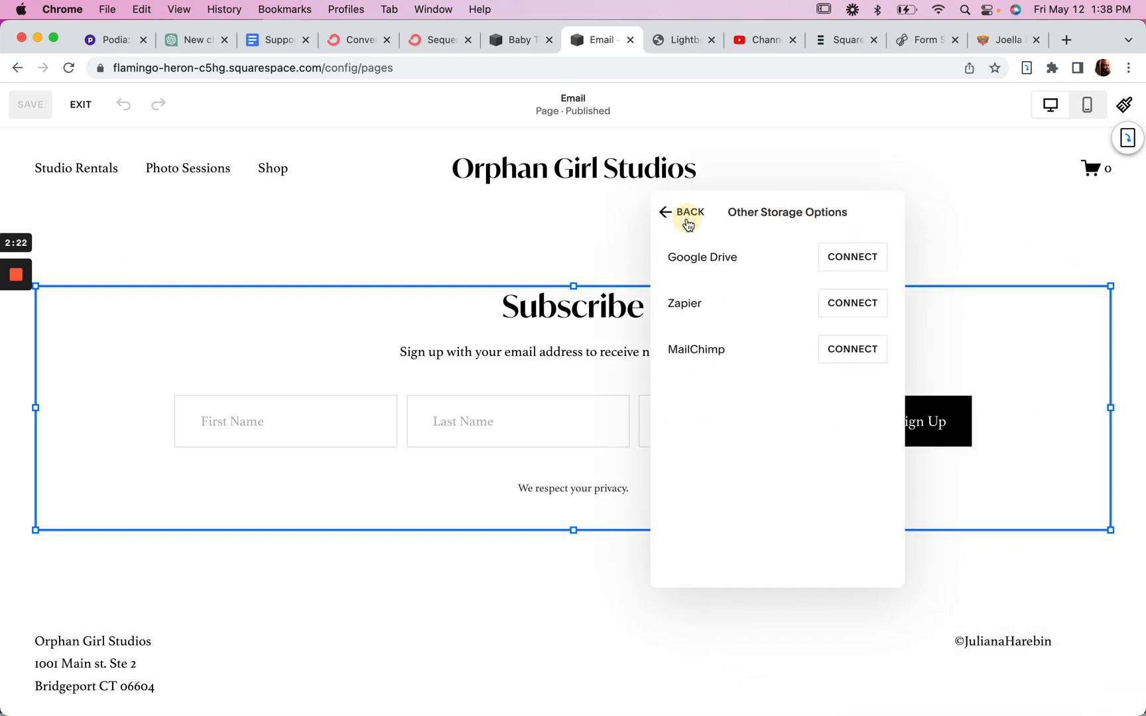
left_click(685, 212)
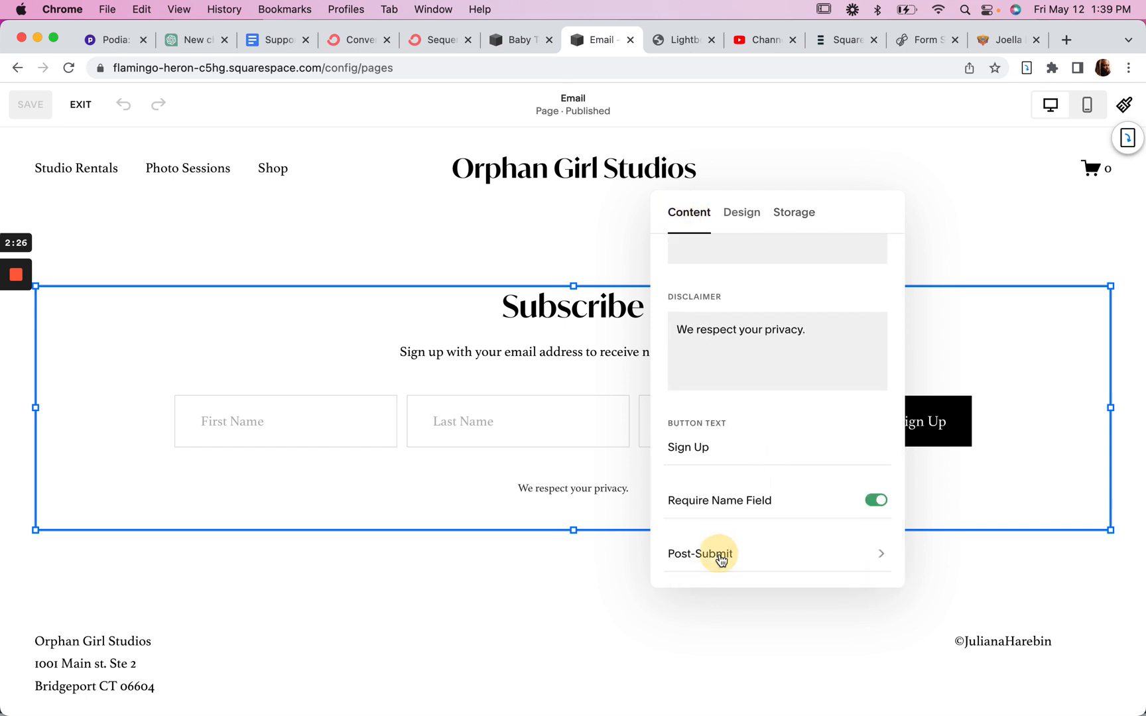
Paste the close-lightbox script into the form's Post-Submit HTML and exit editing
left_click(700, 553)
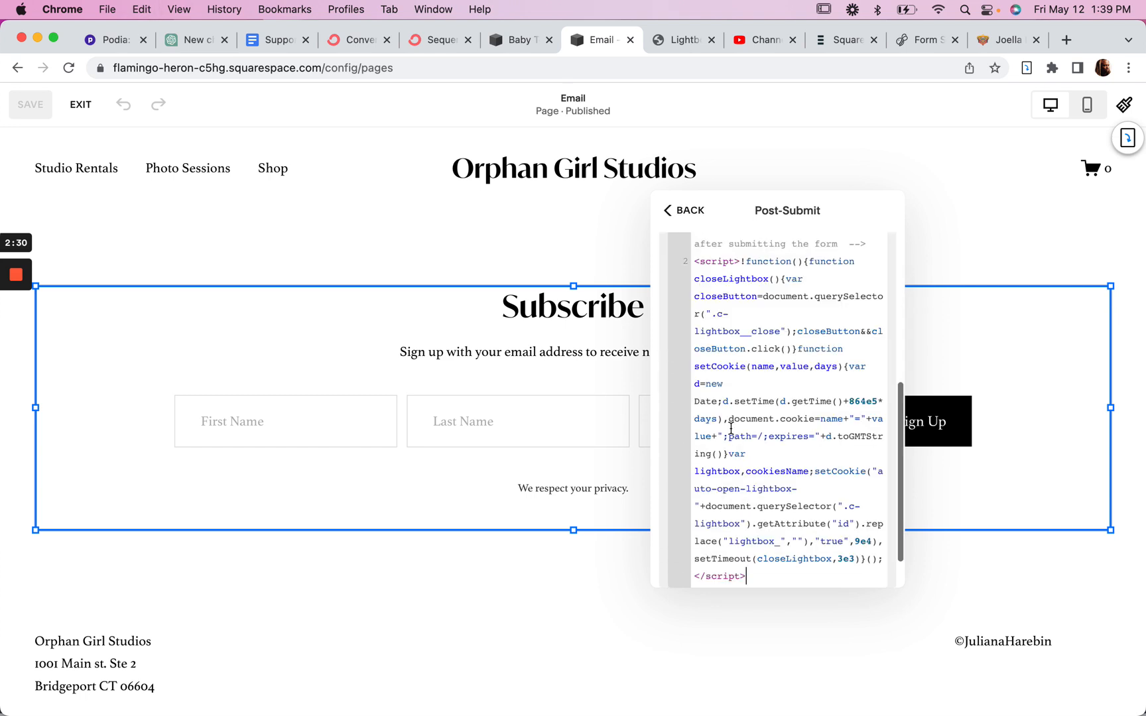
left_click(683, 210)
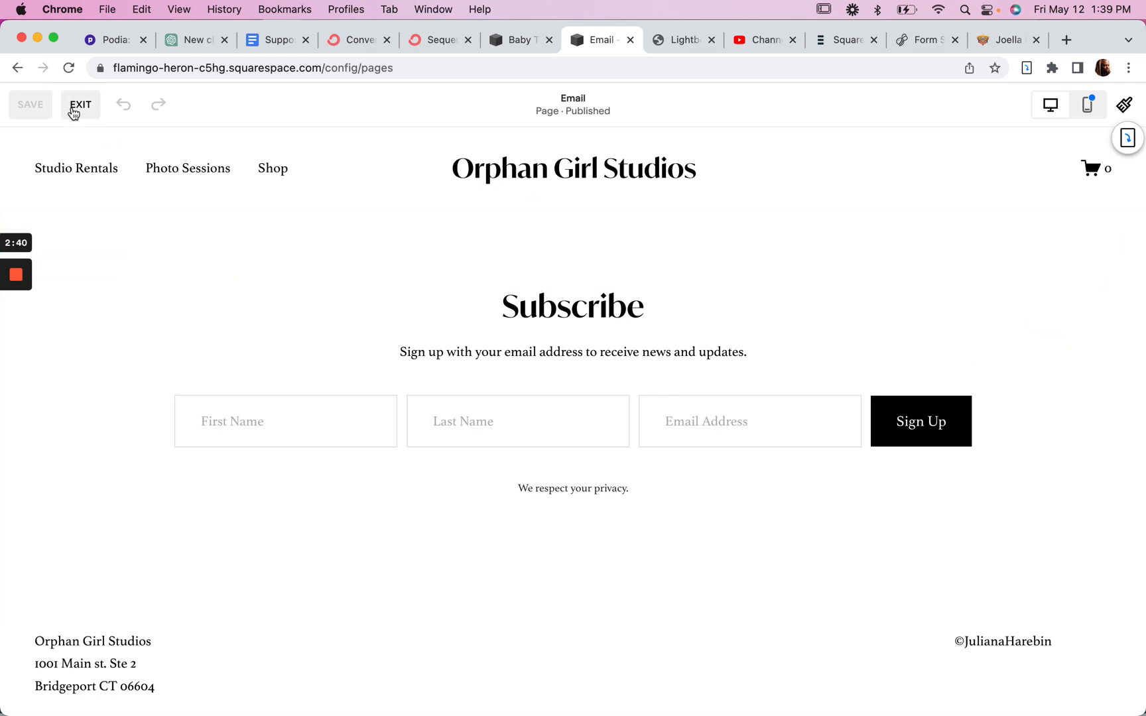
left_click(81, 105)
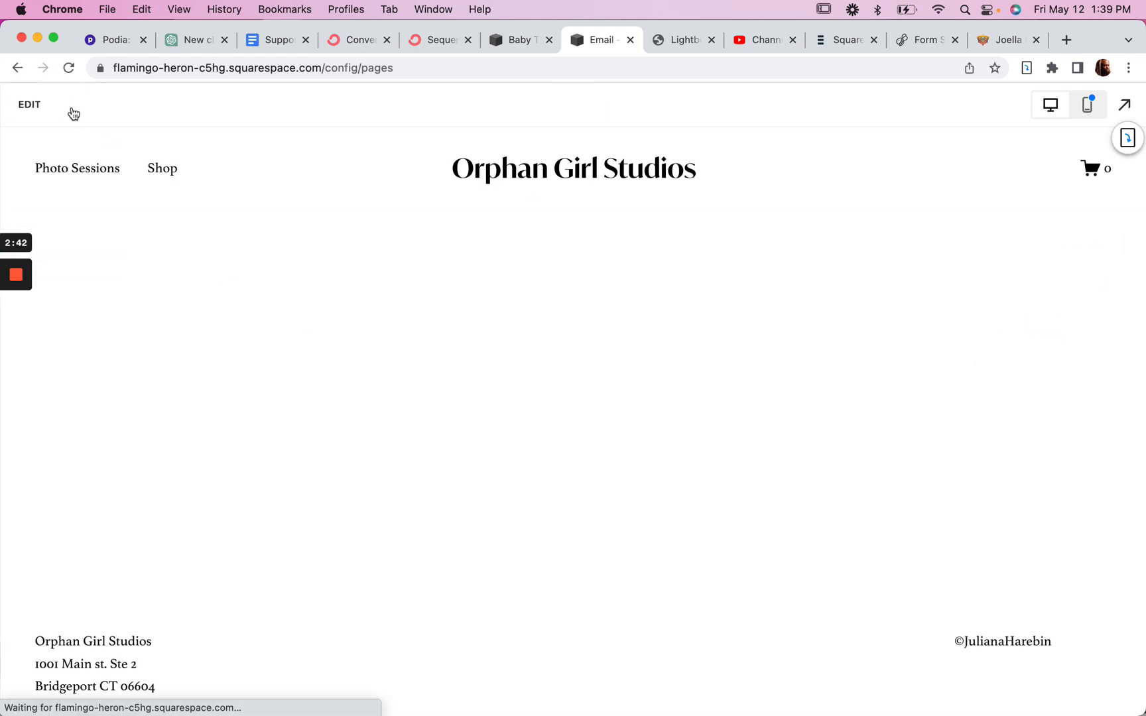